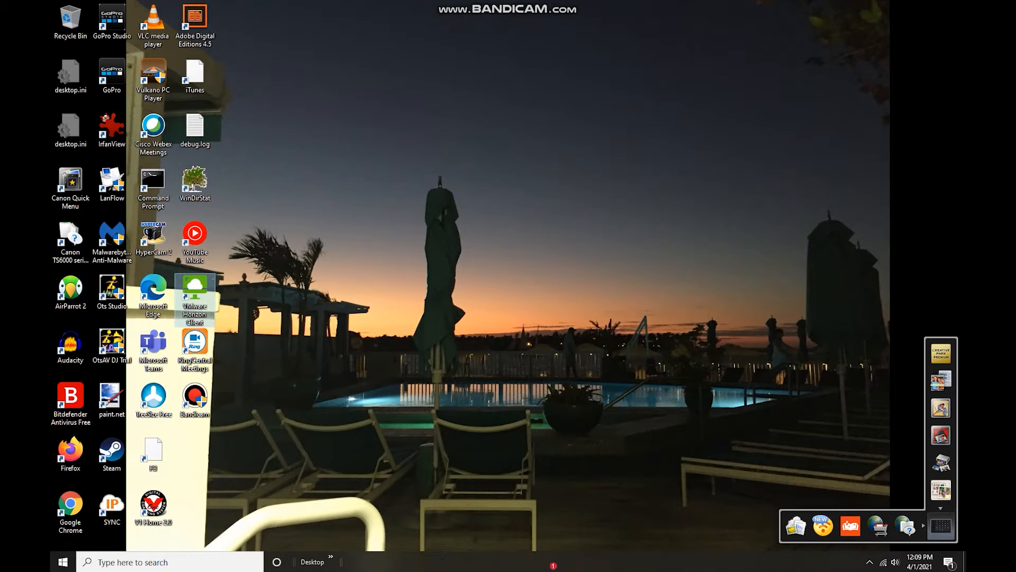
Launch the VMware Horizon Client from its desktop shortcut, listing the saved servers.
double_click(195, 295)
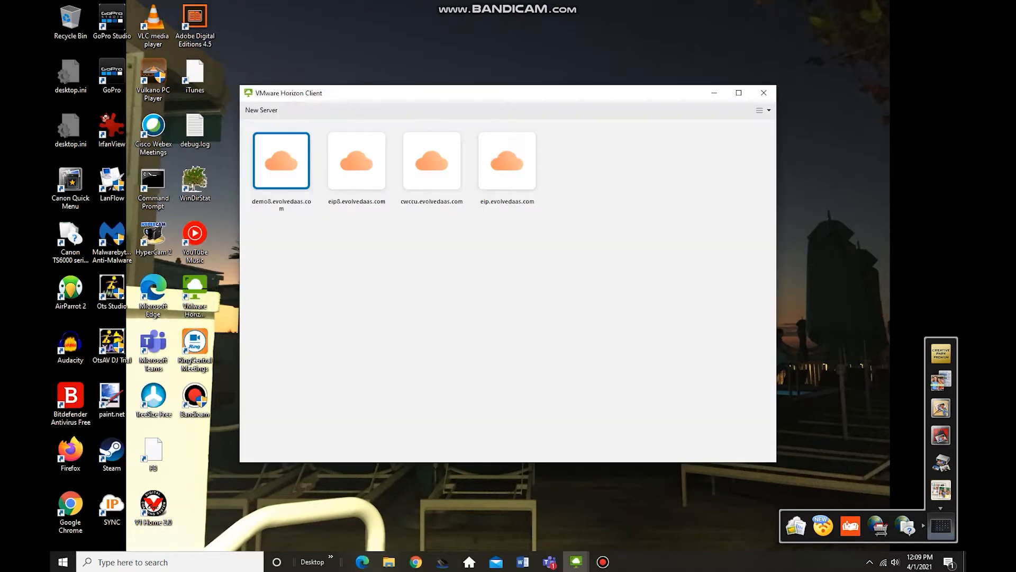
Connect to demo8.evolvedaas.com and log in with the password to reach the remote Windows 10 desktop.
double_click(280, 160)
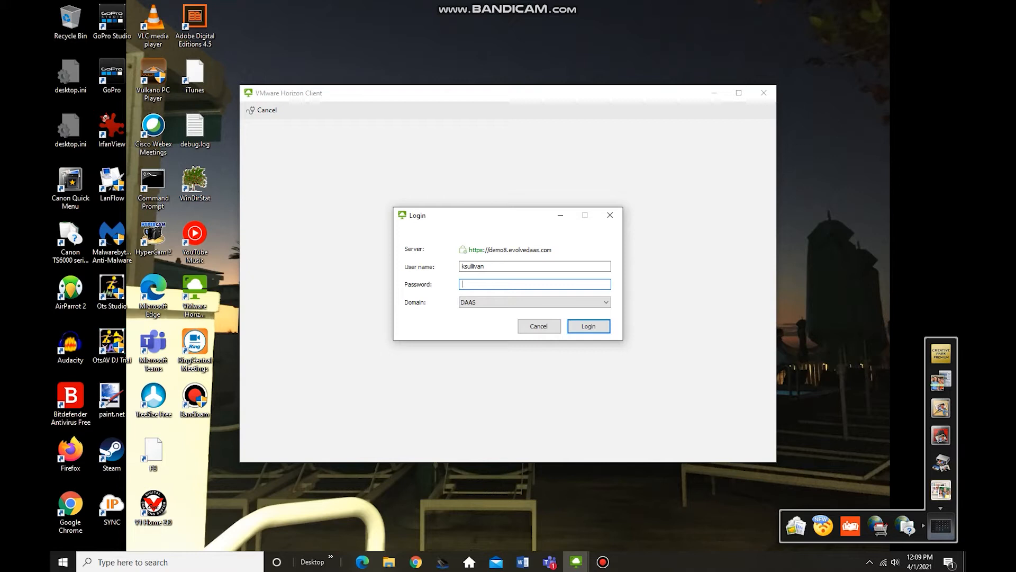
type("password")
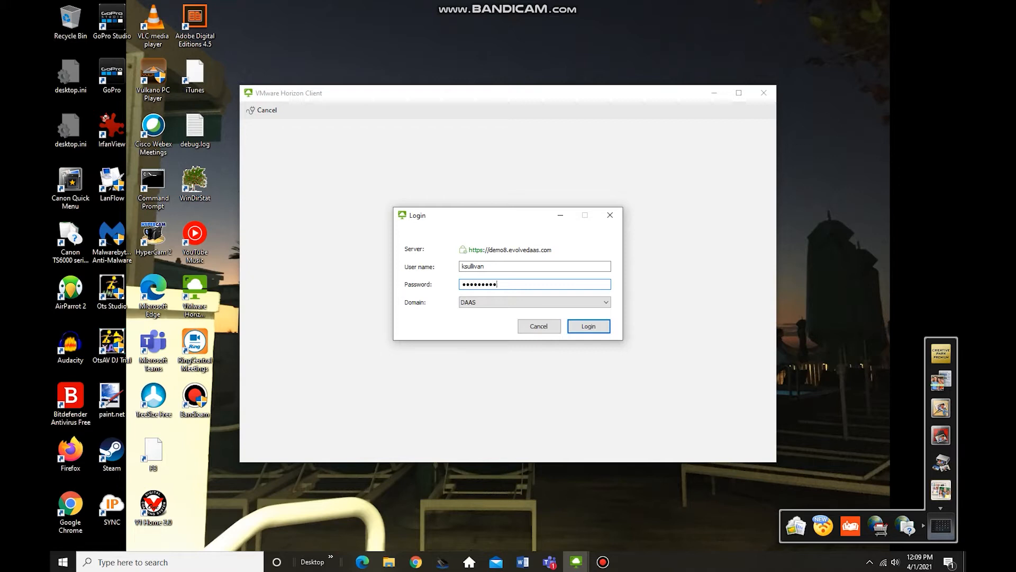
left_click(587, 326)
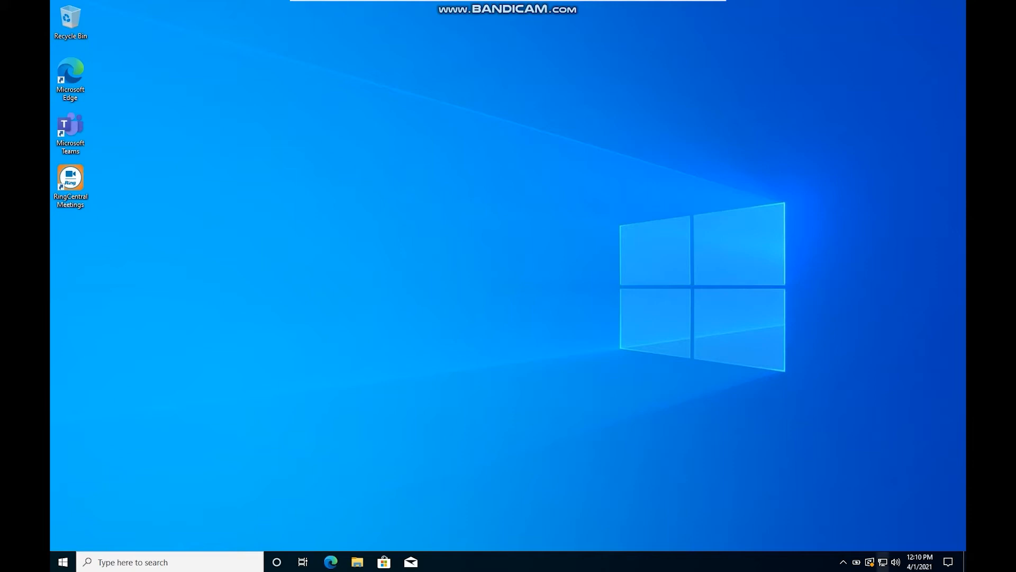
Start Teams on the remote desktop and show About > Version to check for VMware Media Optimized.
left_click(842, 562)
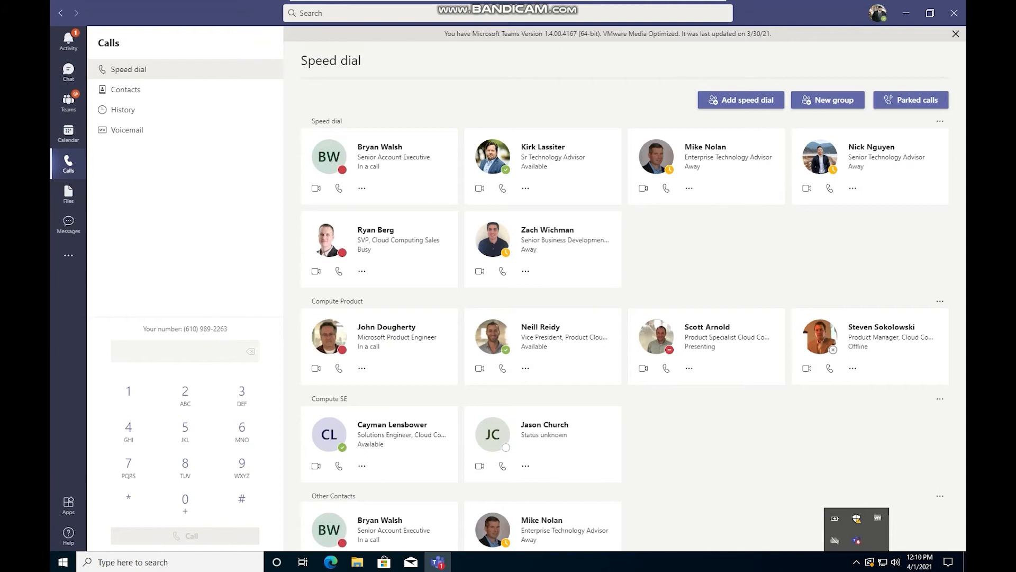
left_click(878, 12)
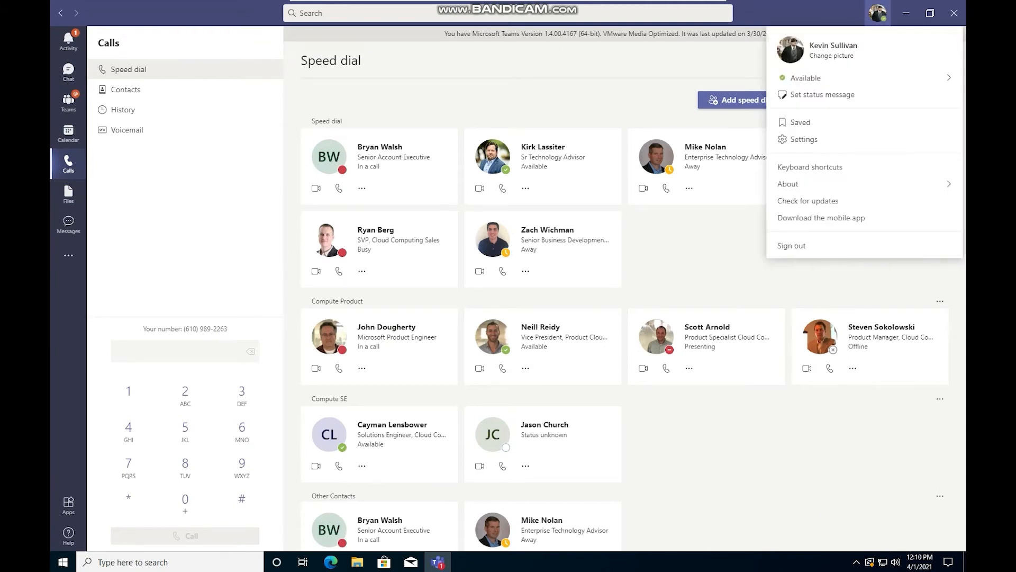
mouse_move(810, 167)
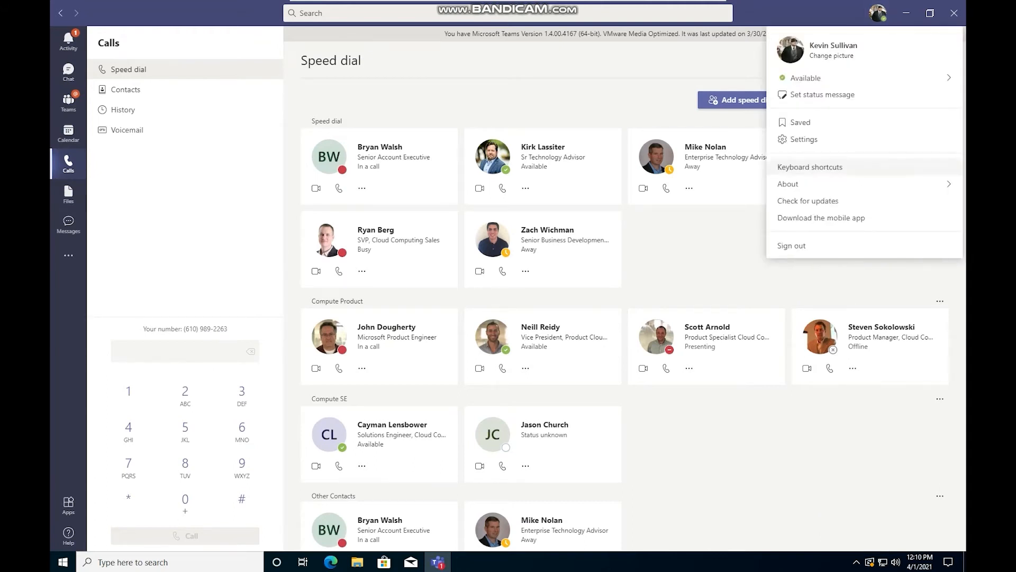
left_click(788, 183)
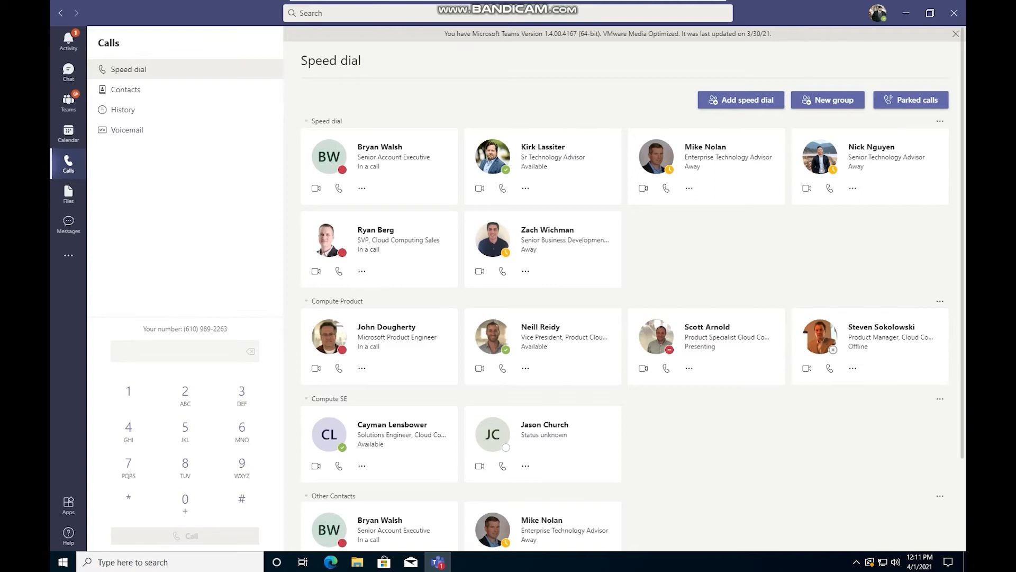
mouse_move(315, 188)
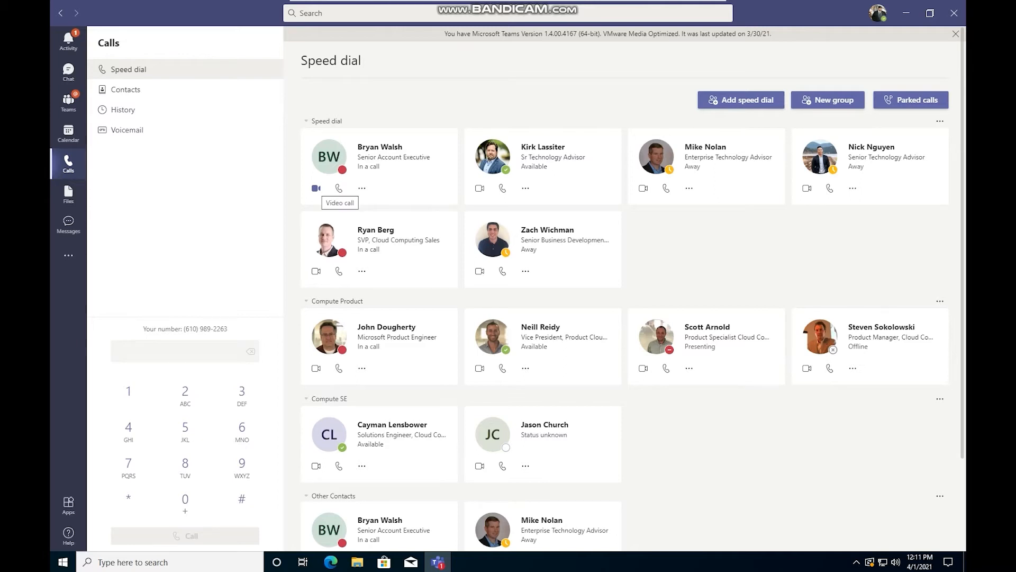
left_click(338, 188)
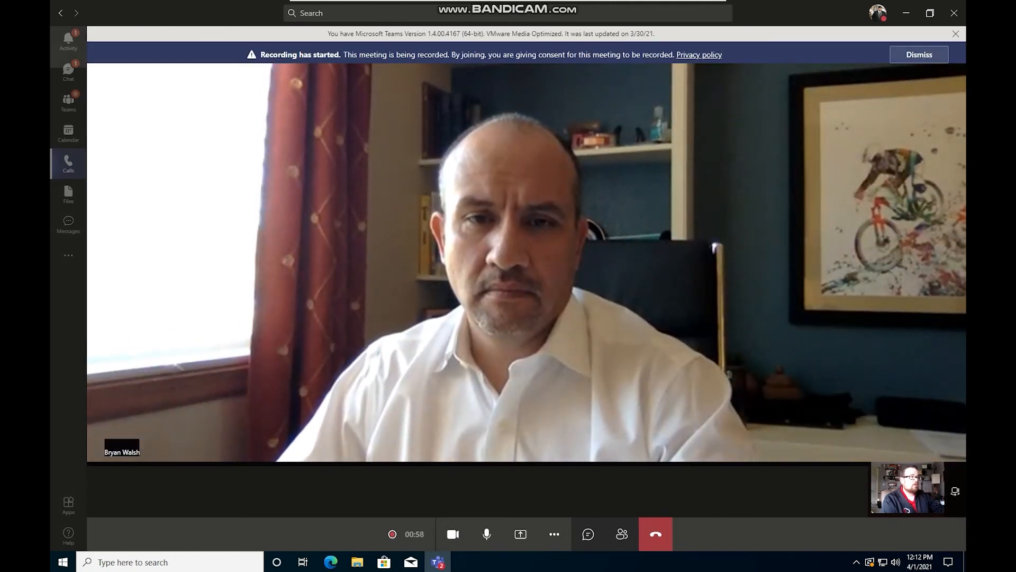
left_click(918, 54)
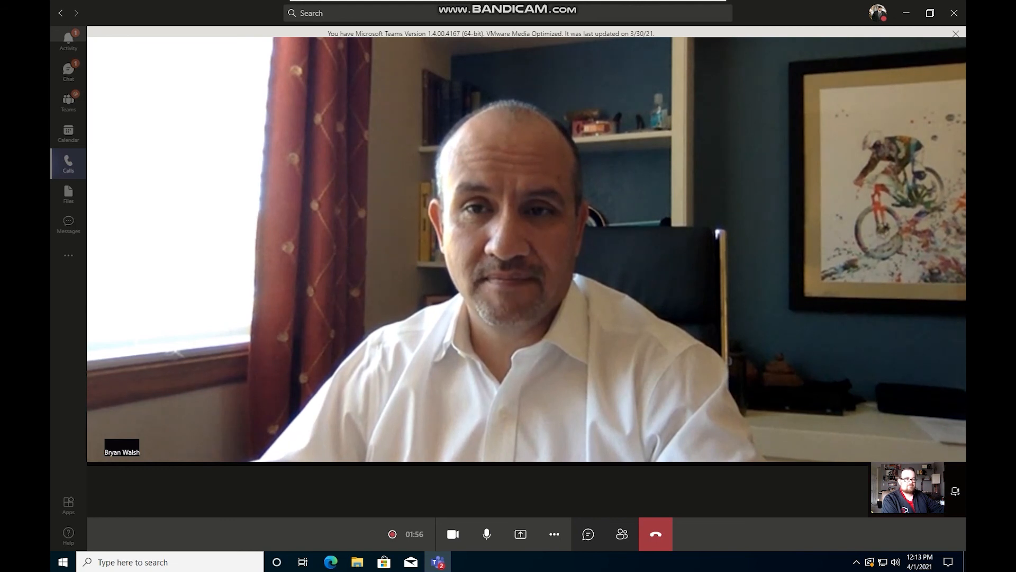
left_click(656, 533)
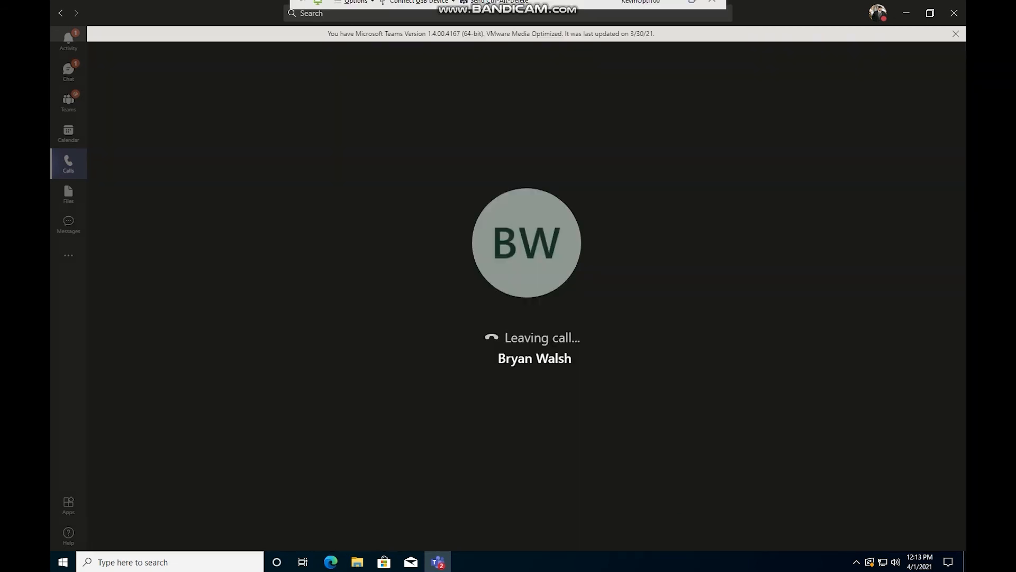